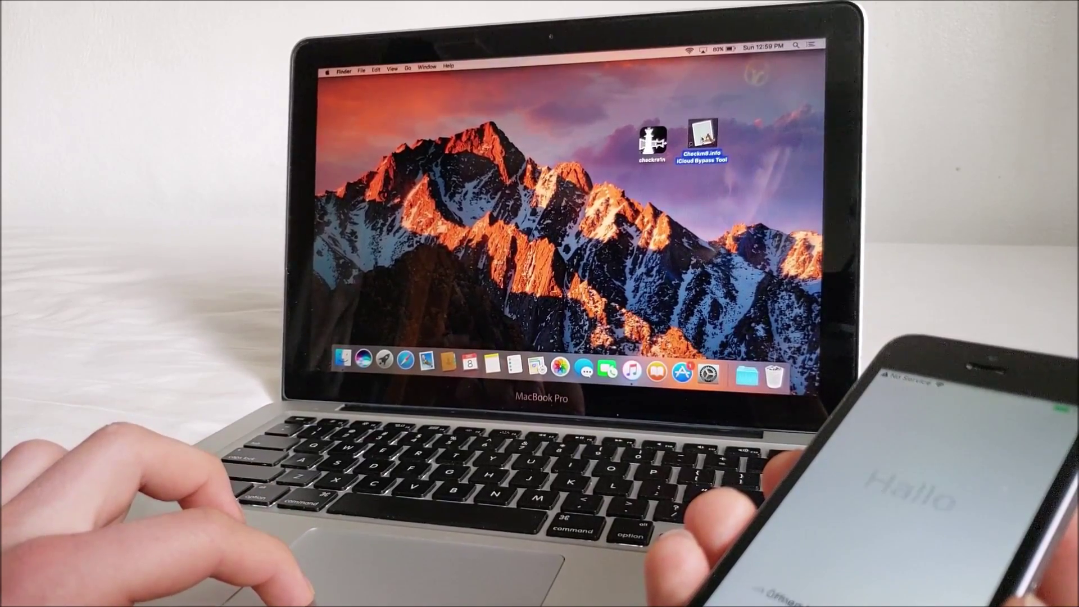
Step: Launch Checkm8.info iCloud Bypass Tool from the desktop so it detects the connected iPhone
double_click(702, 137)
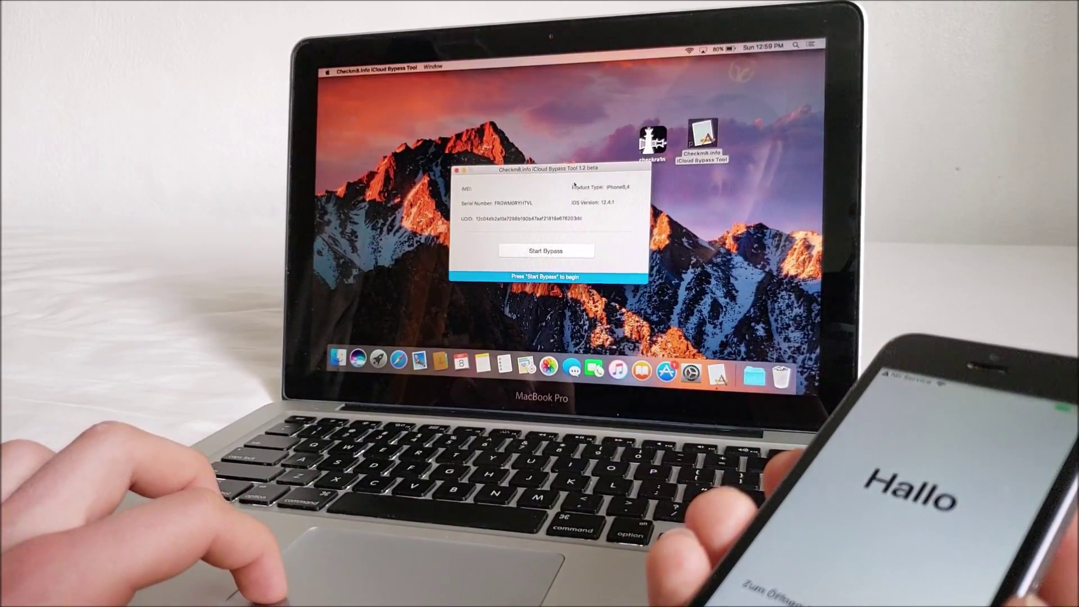